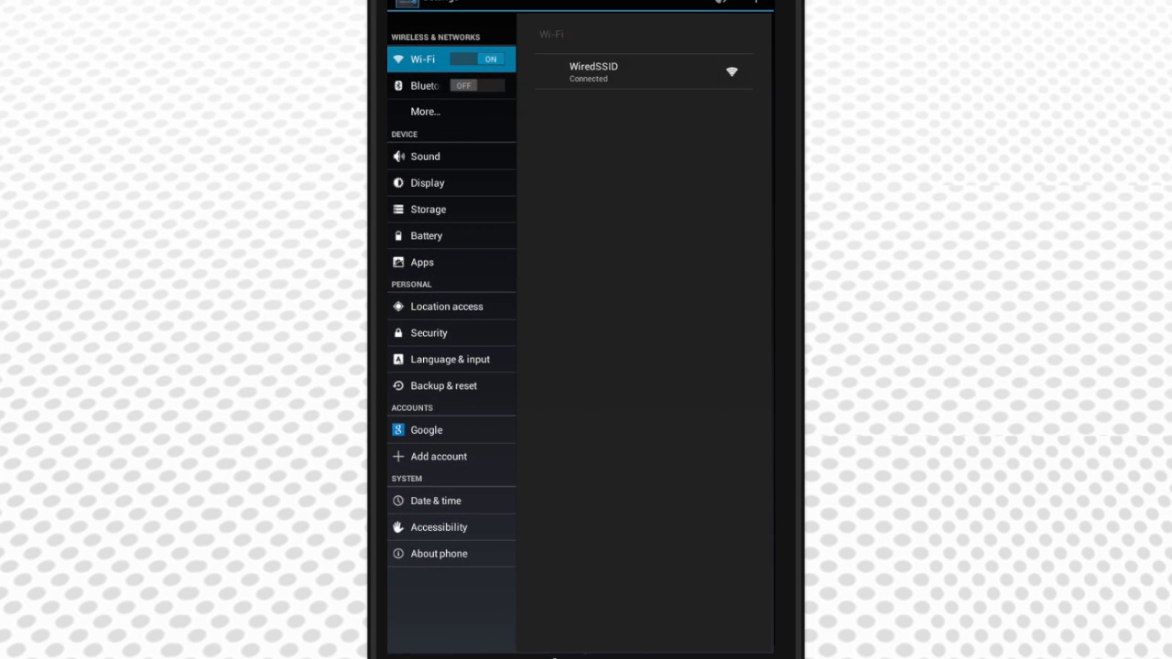
- Enable Back up my data to Google under Backup & reset, then return to the Settings list
click(443, 384)
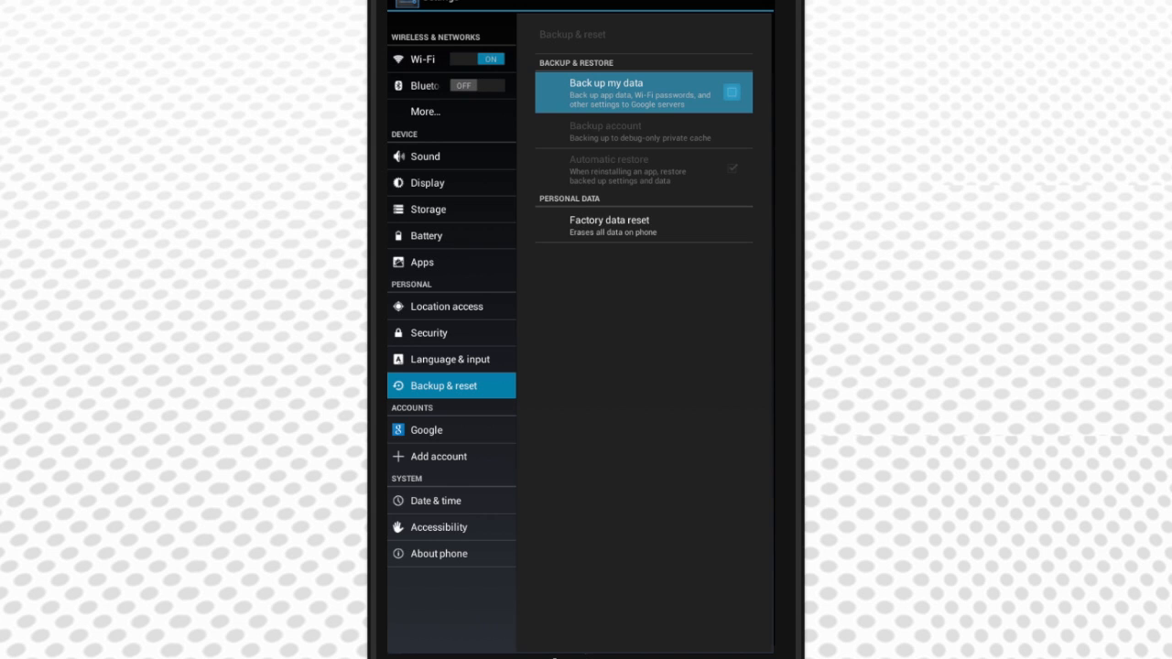
click(732, 92)
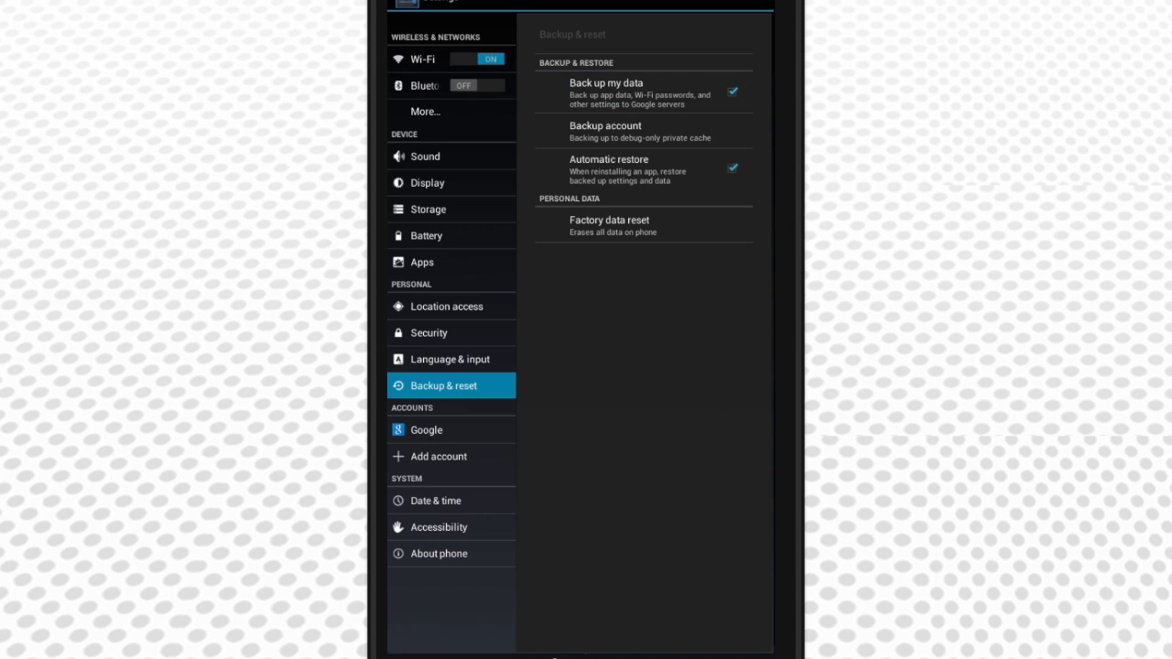
click(421, 59)
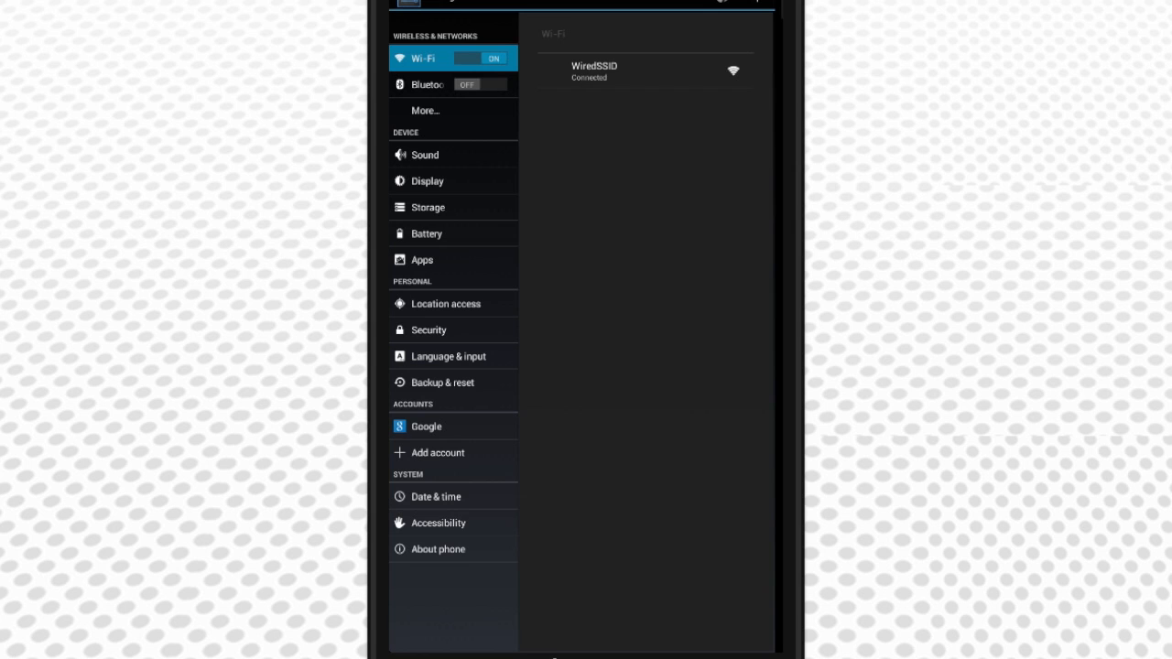
- Untick Browser sync for the Google account so only Calendar and Contacts remain synced
click(425, 425)
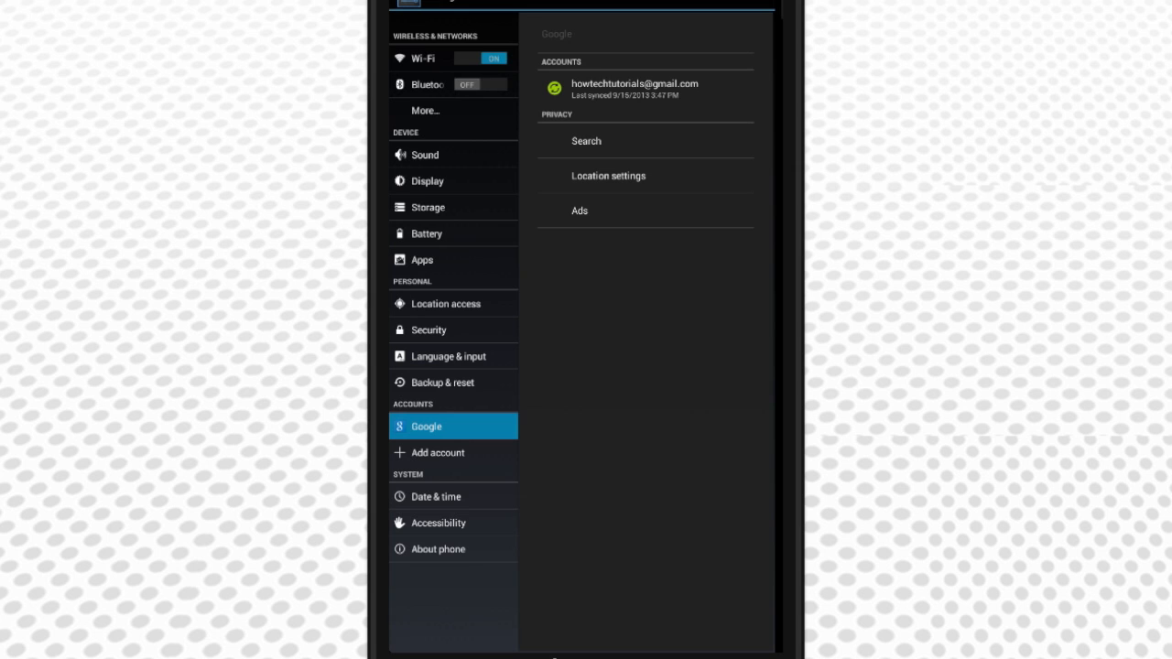
click(633, 88)
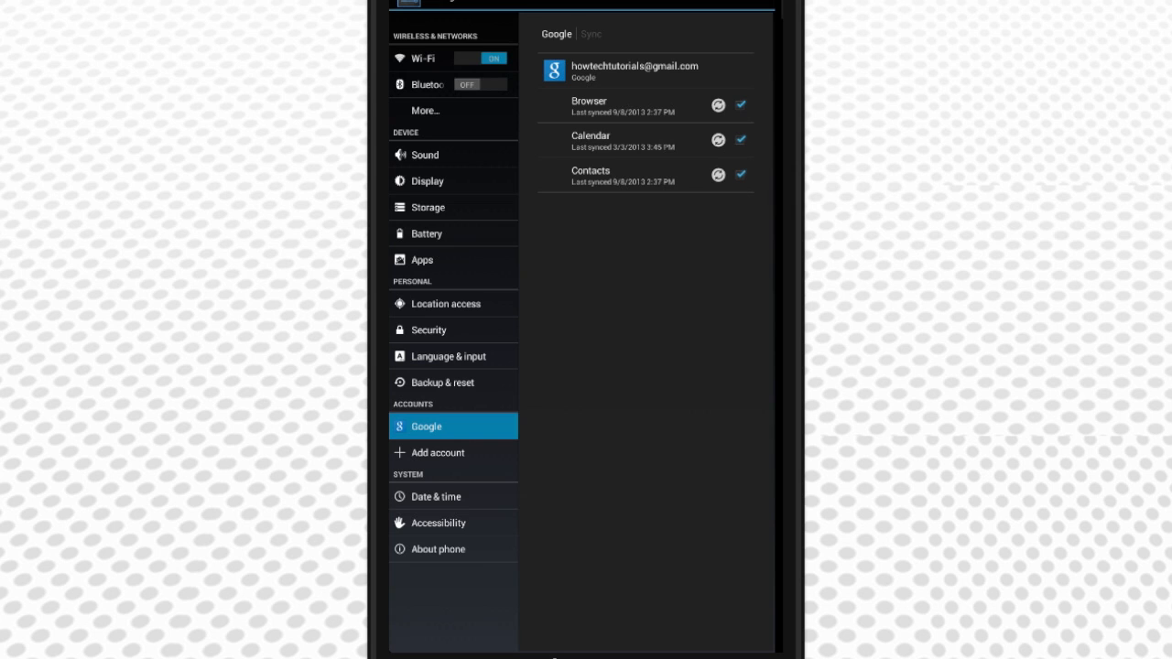
click(739, 104)
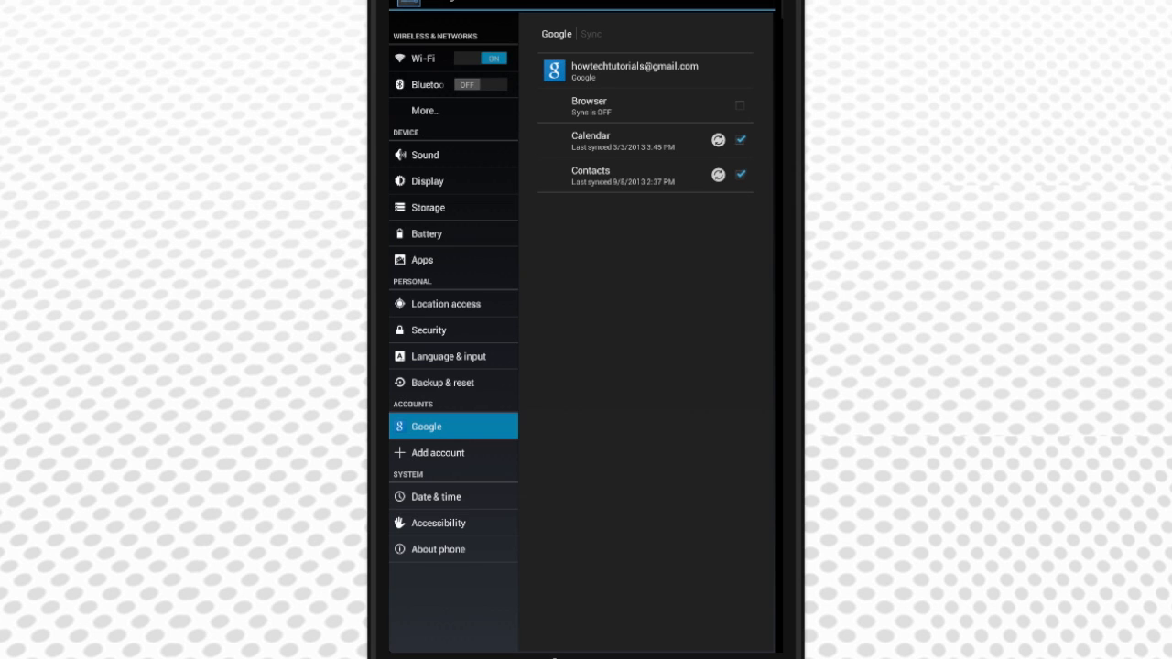
click(740, 105)
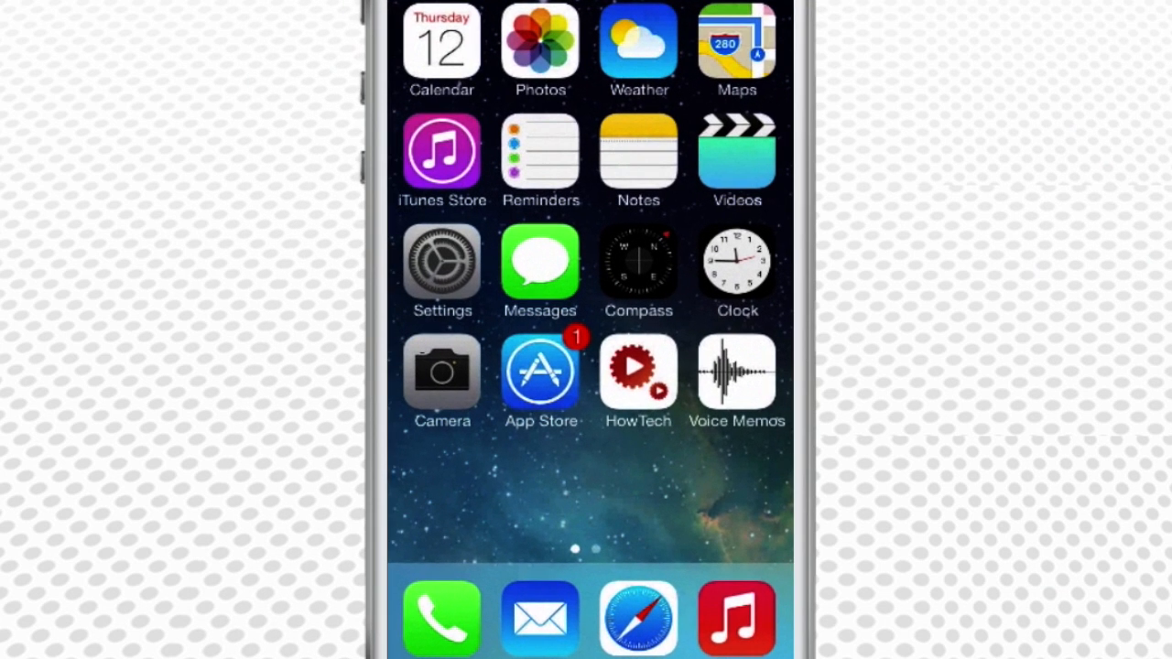
- Begin adding a Google account under Mail, Contacts, Calendars on the iPhone
click(441, 264)
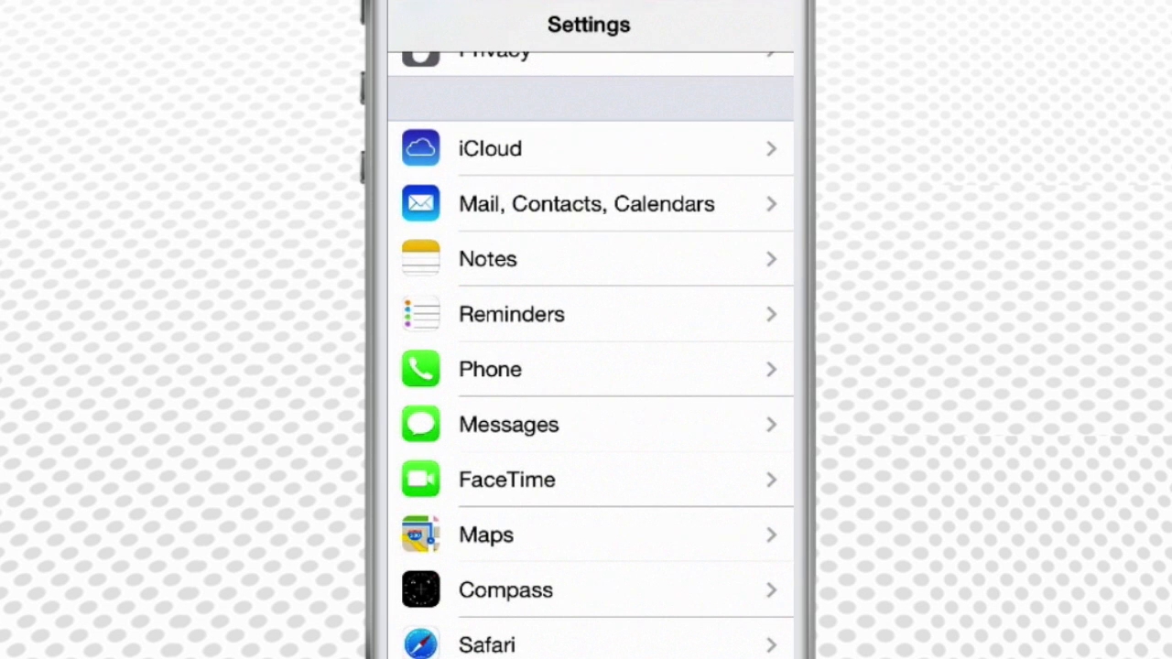
click(586, 203)
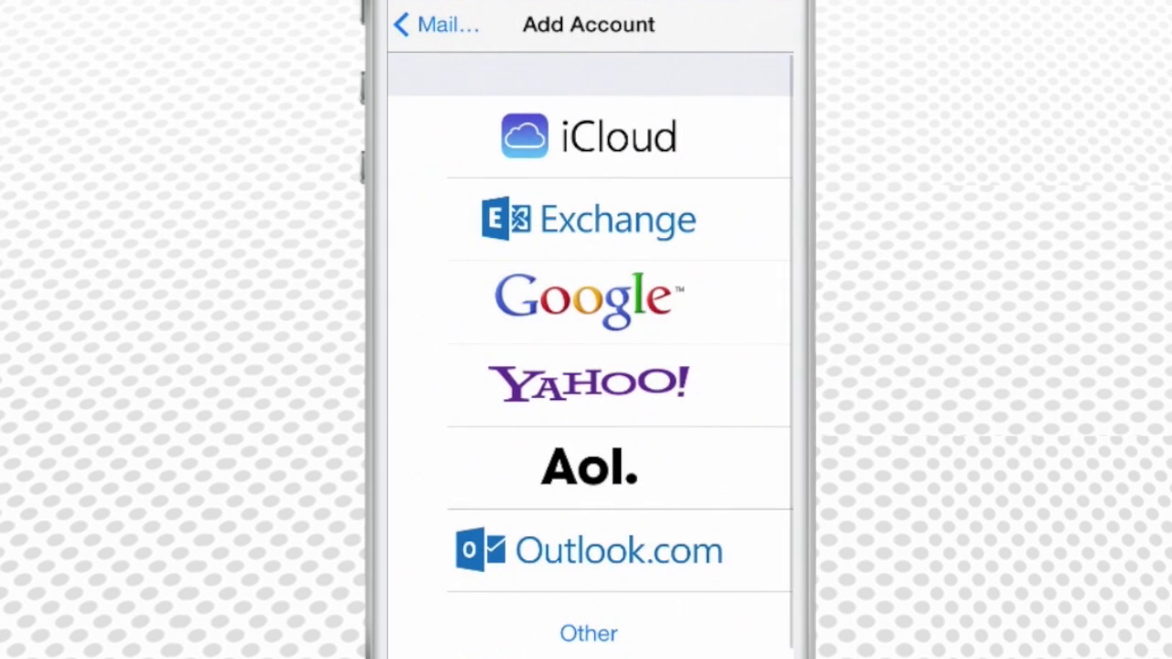
click(590, 297)
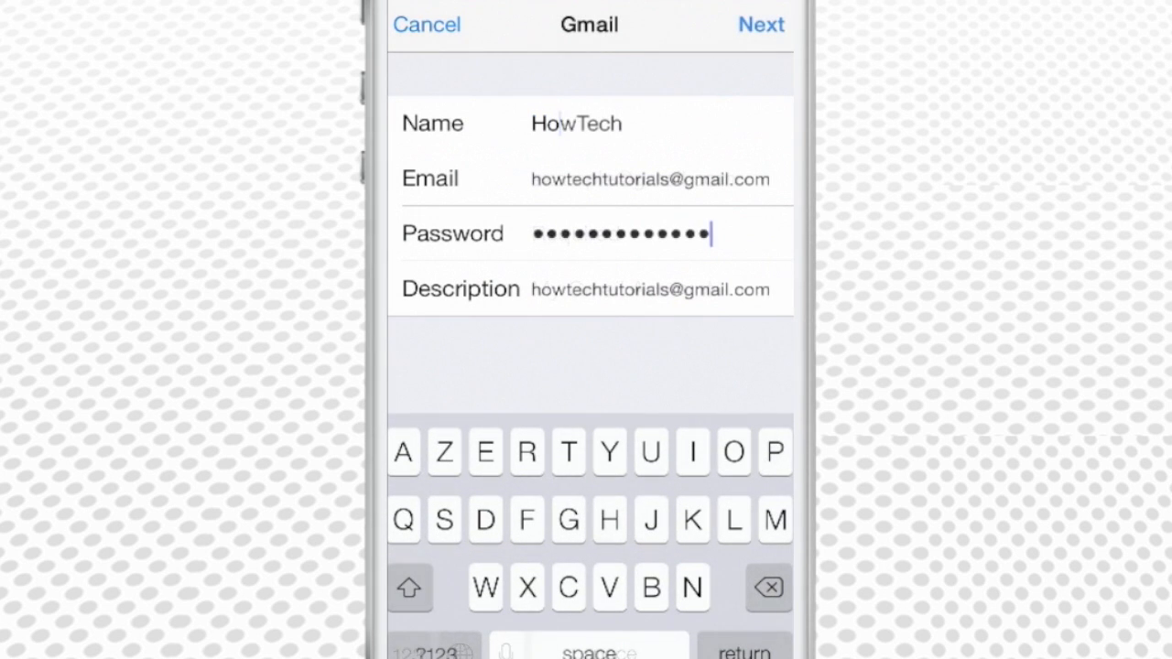
- Submit the filled Gmail account form via Next to add the account
click(762, 26)
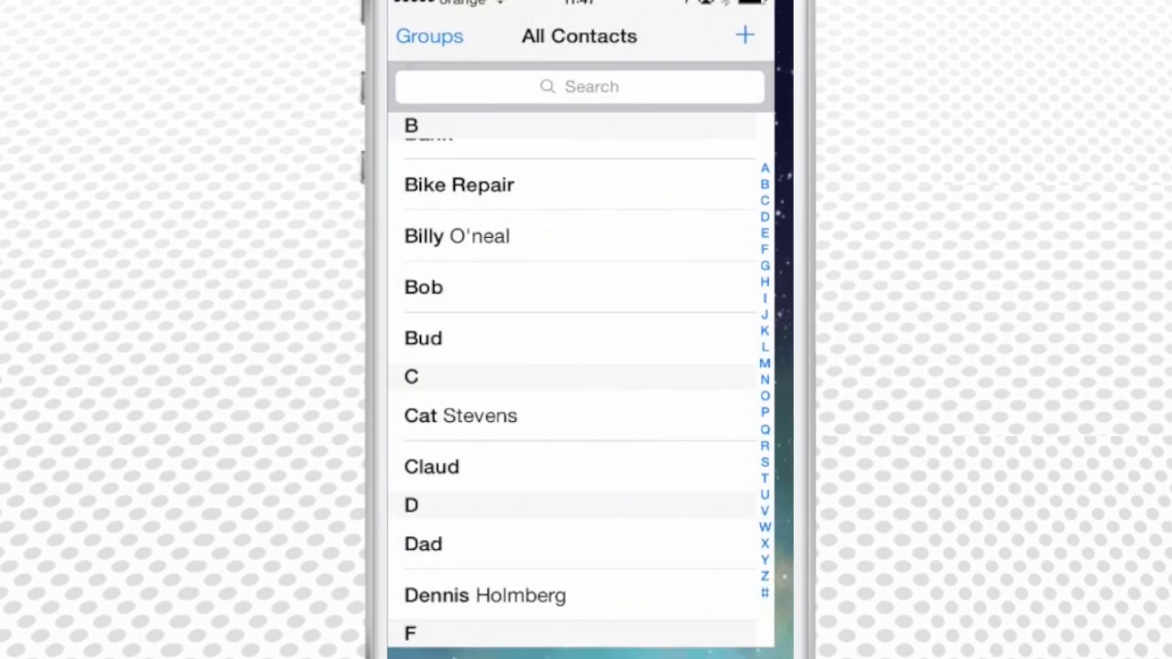
- Scroll All Contacts to the top to show the Gmail contacts among the A entries
scroll(up, 3)
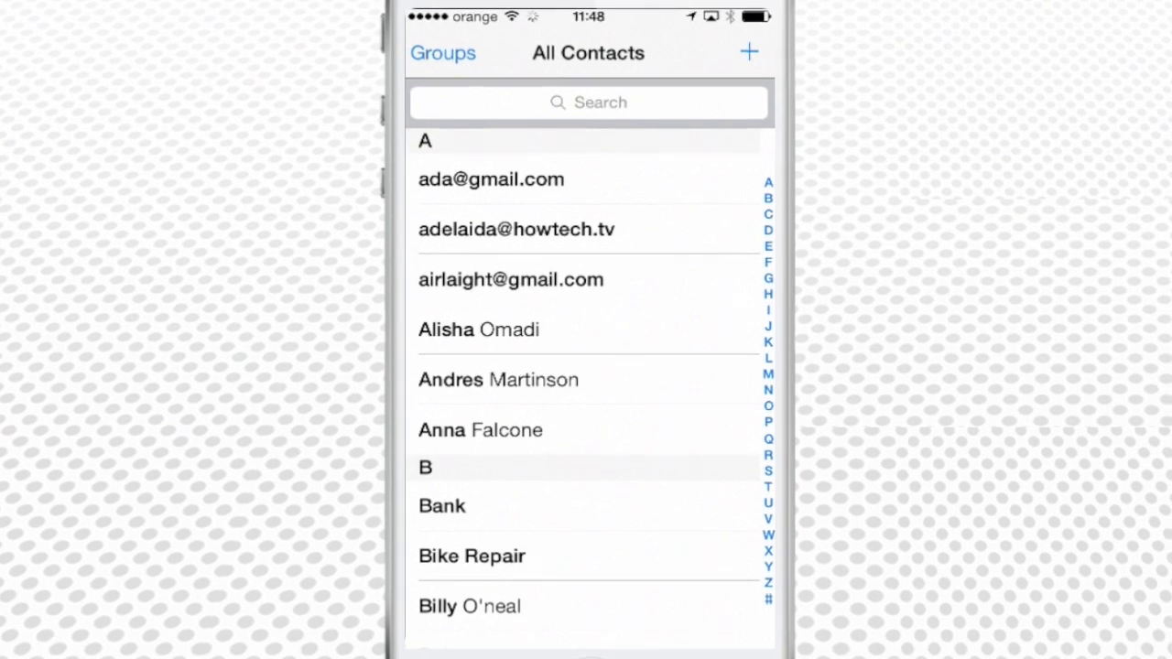